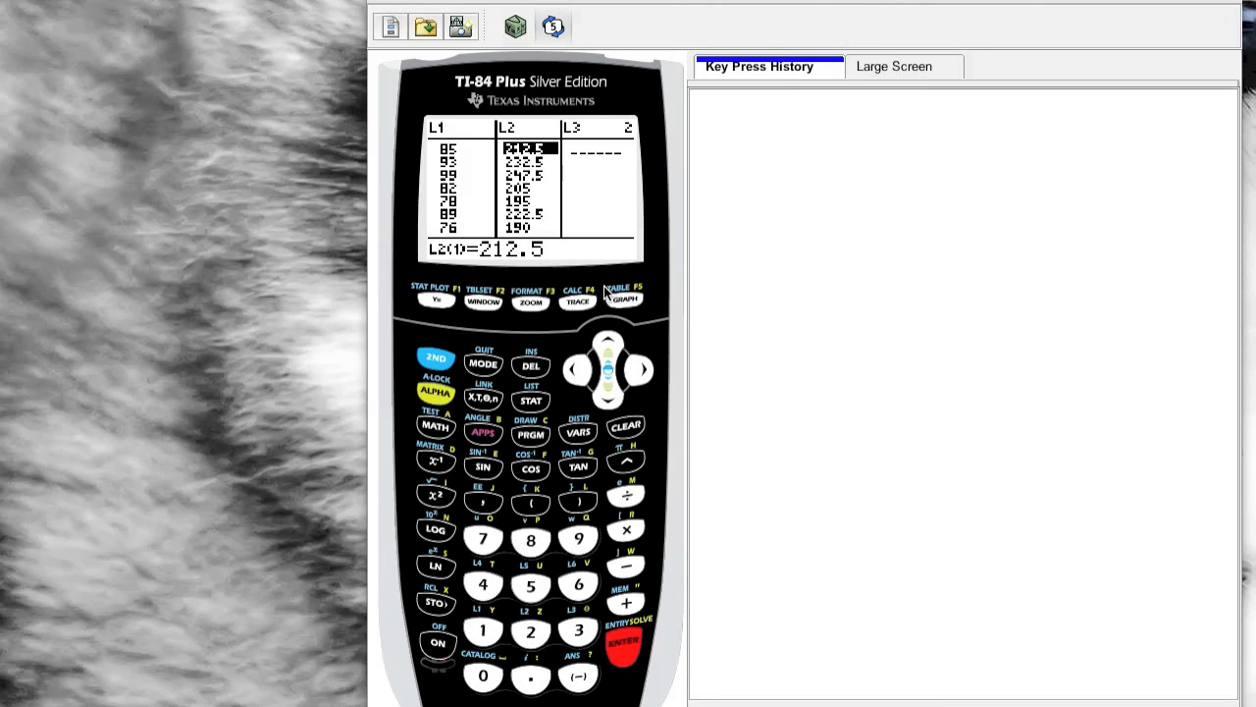
Bring up the STAT list editor showing the L1 and L2 data and the empty L5 column.
left_click(642, 369)
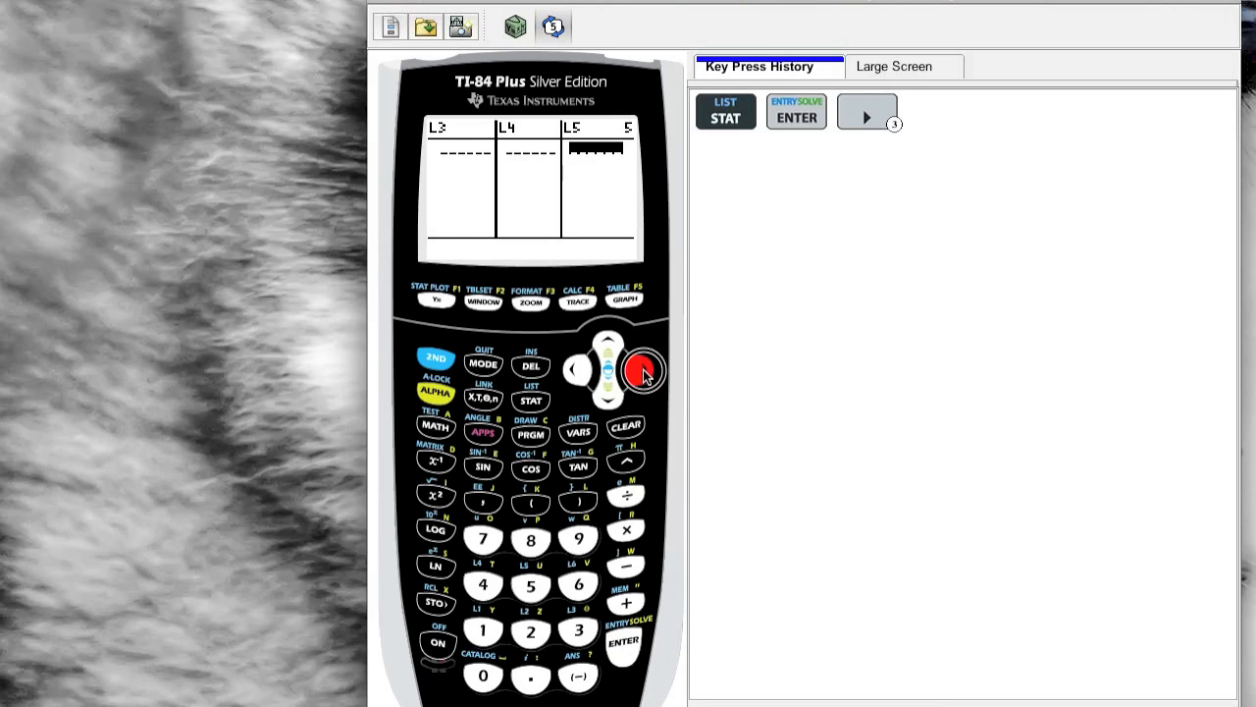
Move back to the L1 column with its first value 85 highlighted.
left_click(642, 369)
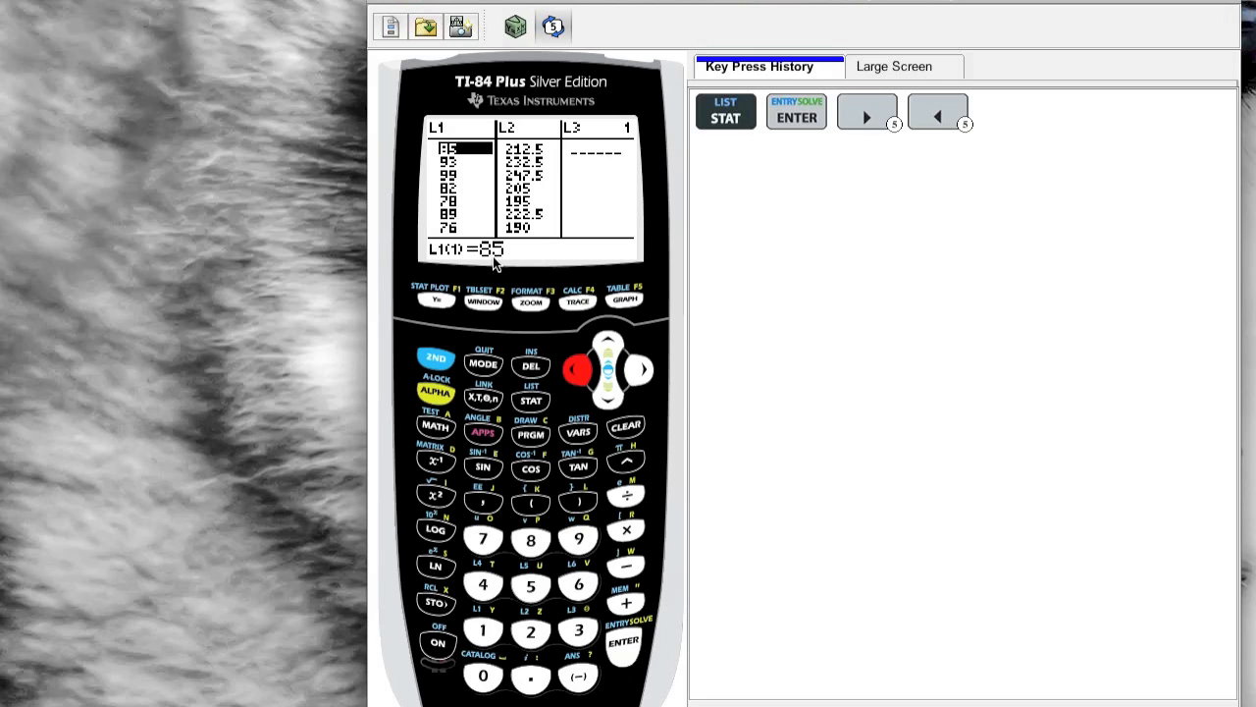
Run SortA(L1) so L1 is sorted ascending, then view it in the list editor.
left_click(530, 400)
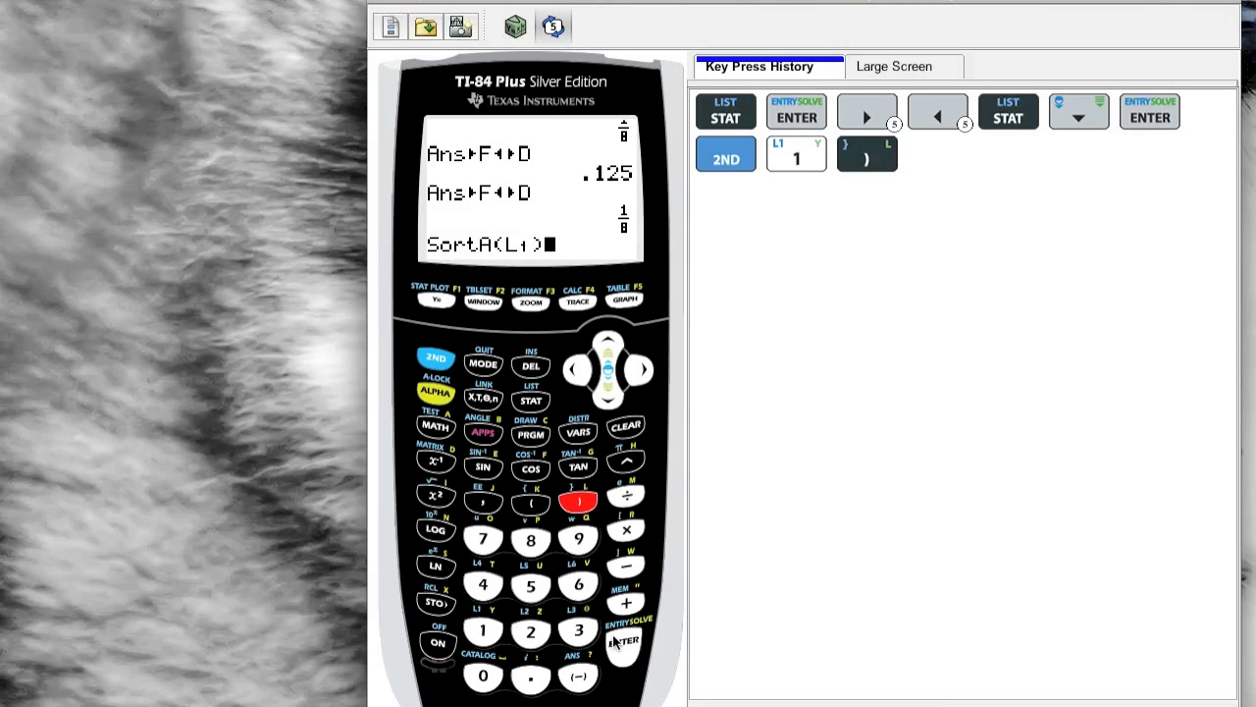
left_click(624, 638)
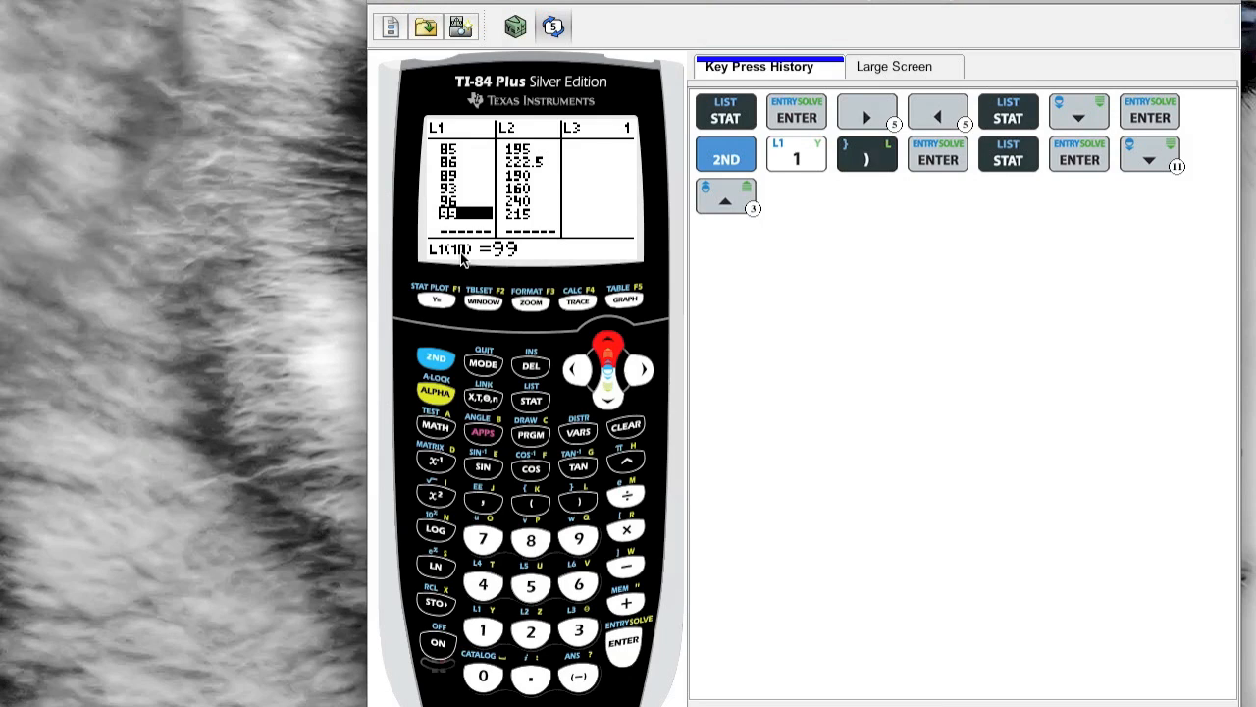
Reopen the list editor at the top with L1 and L2 beside the empty L3.
left_click(624, 640)
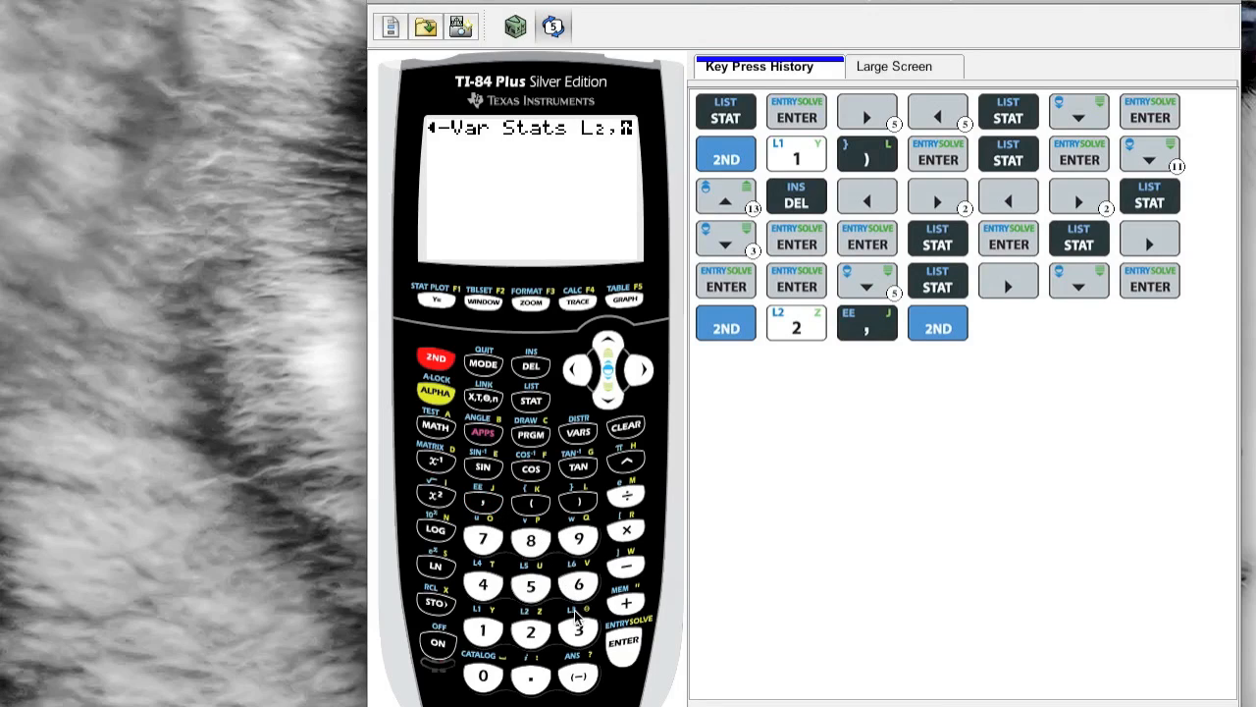
Enter the 1-Var Stats command on list L2 from STAT > CALC.
left_click(624, 640)
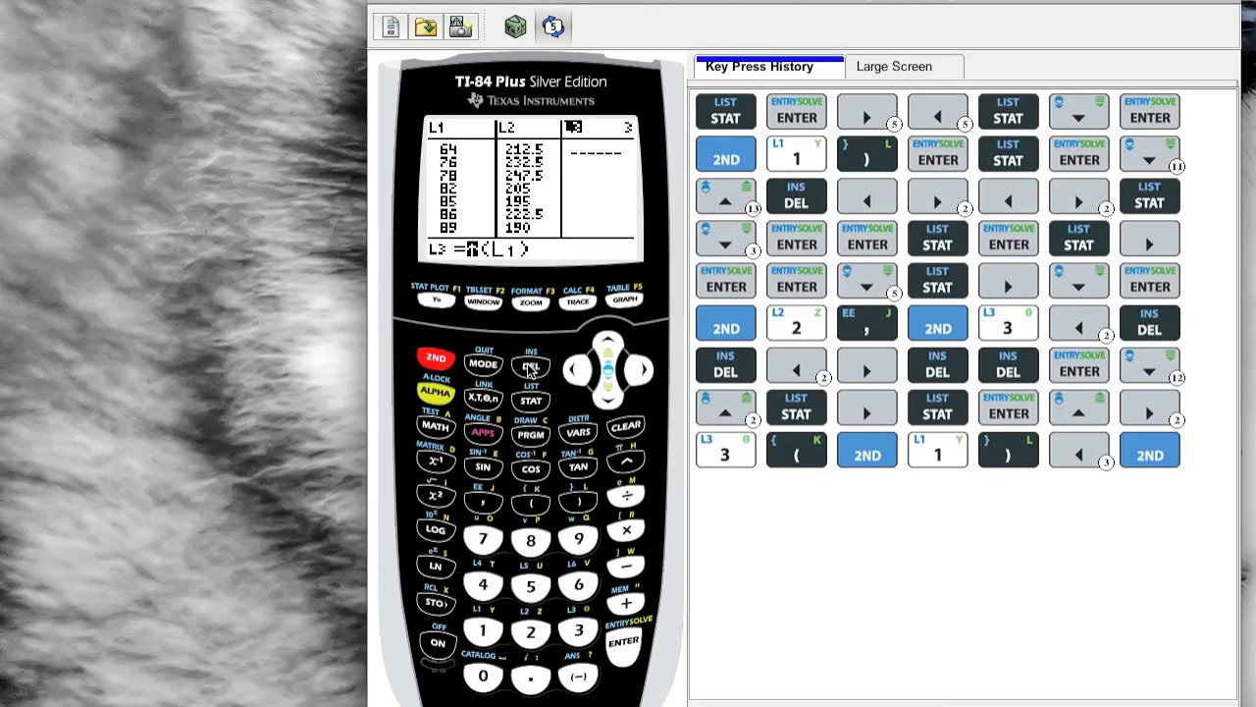
Define L3 by a formula on L1 so it fills with values like 69.2 and 72.8.
left_click(625, 640)
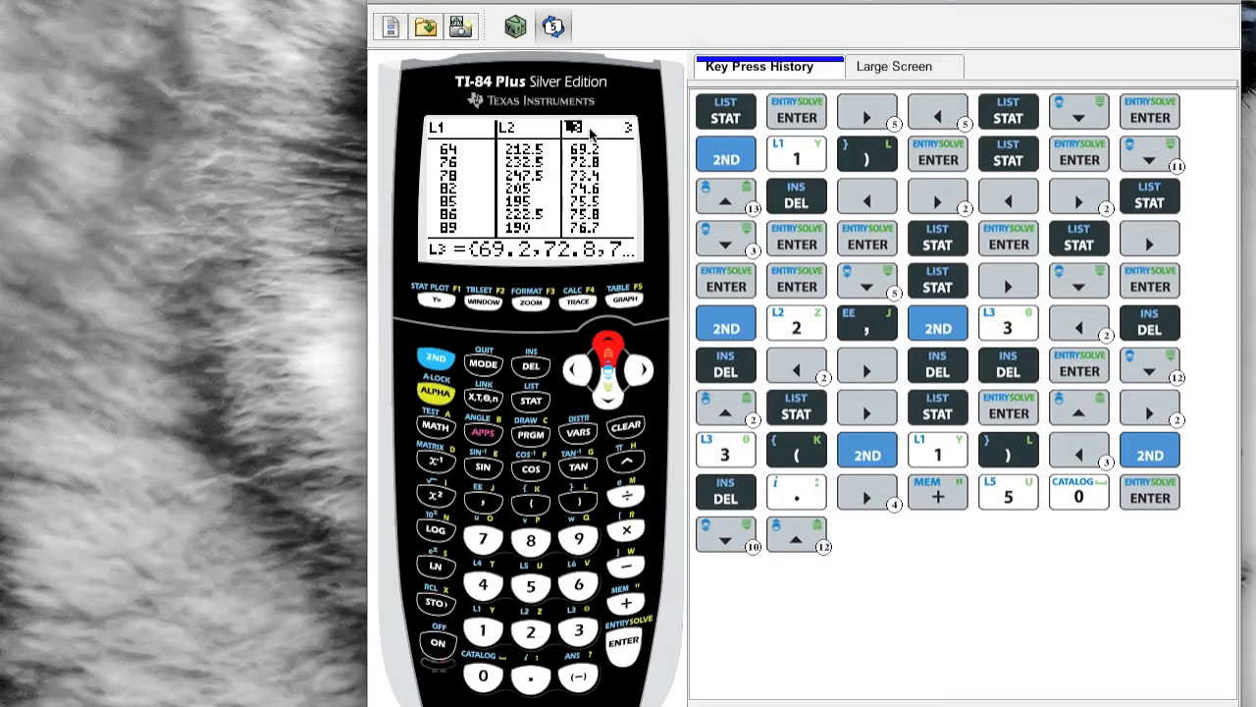